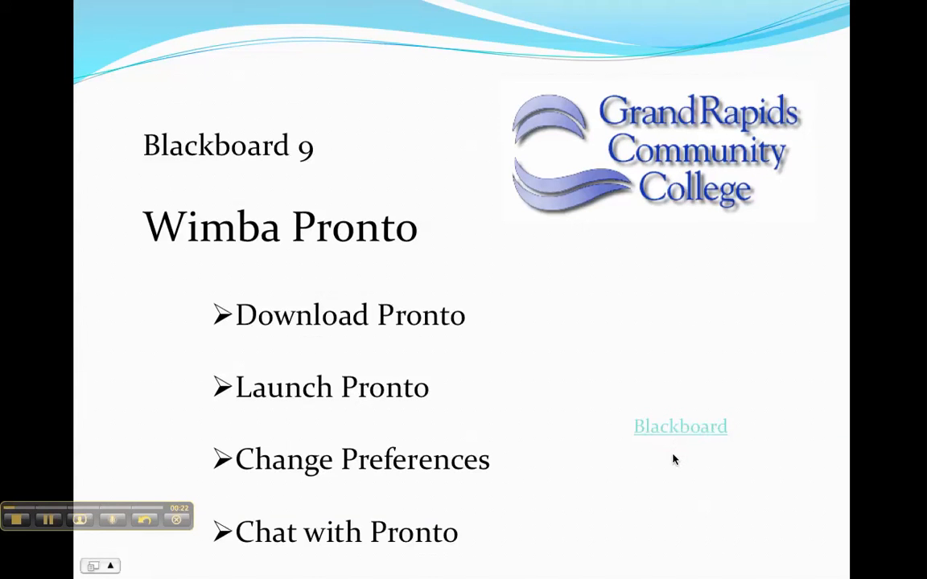
{"action": "mouse_move", "coordinate": [597, 423]}
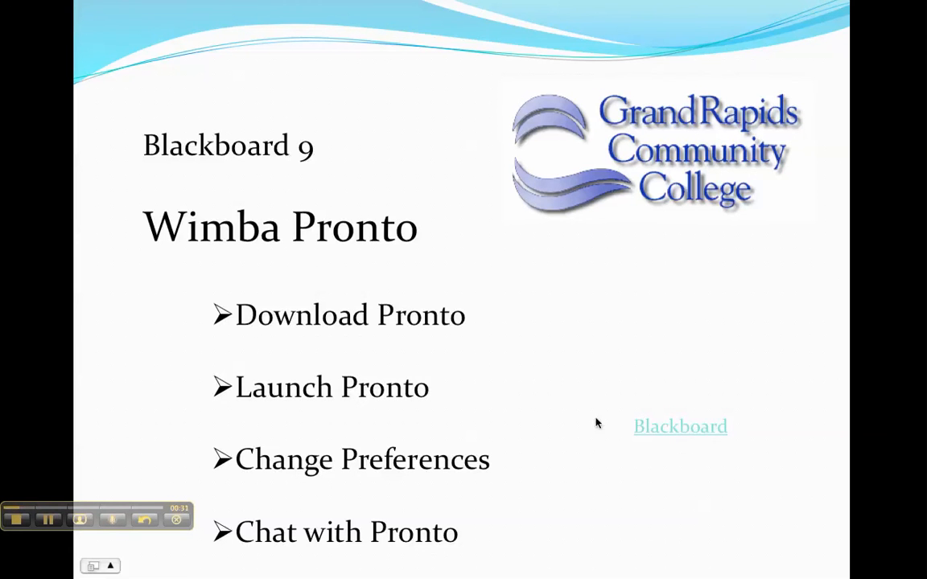
Step: Reach the My Wimba Pronto page via Blackboard's Instant Messaging – Pronto tool link
{"action": "left_click", "coordinate": [679, 426]}
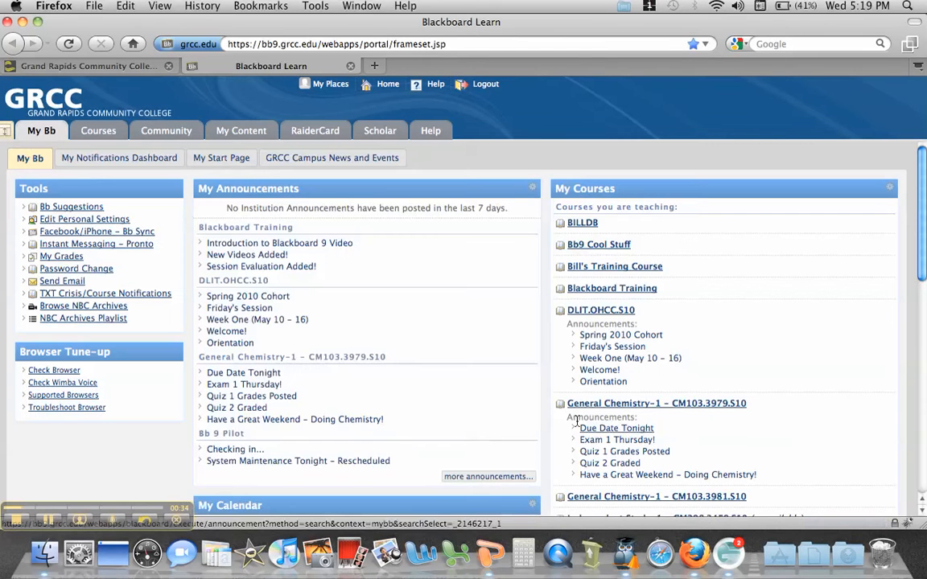
{"action": "mouse_move", "coordinate": [148, 248]}
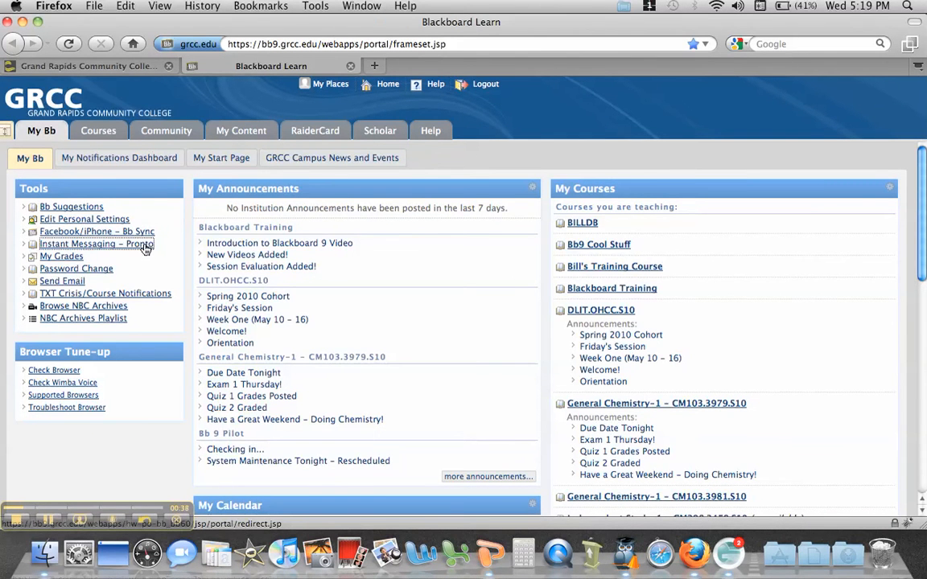
{"action": "left_click", "coordinate": [97, 244]}
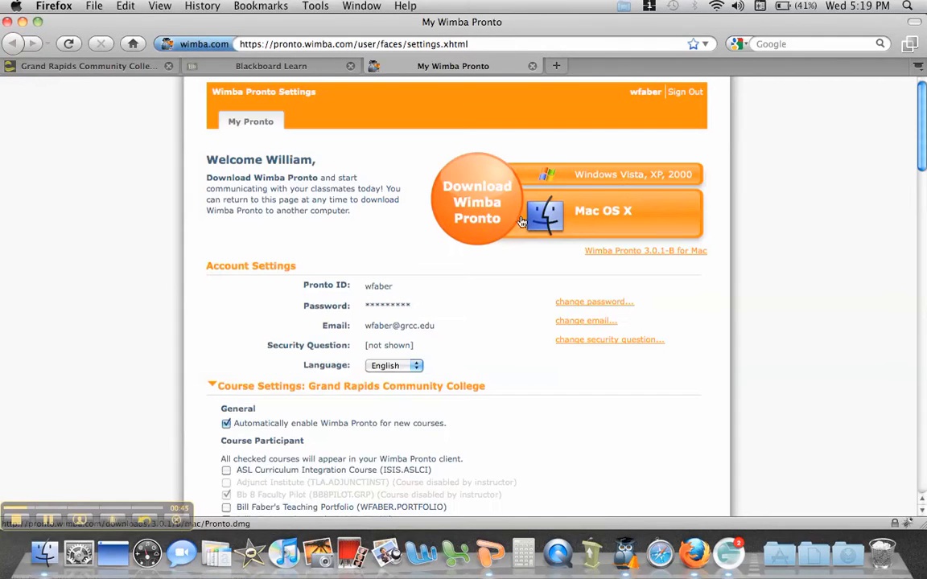
{"action": "mouse_move", "coordinate": [631, 216]}
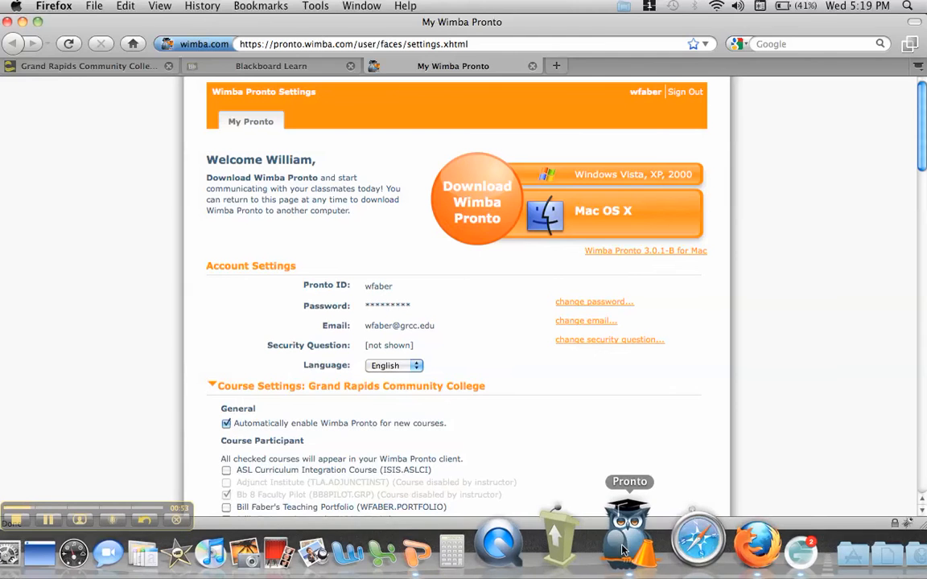
Step: Launch Pronto from the Dock and sign in to show the contacts list
{"action": "left_click", "coordinate": [629, 539]}
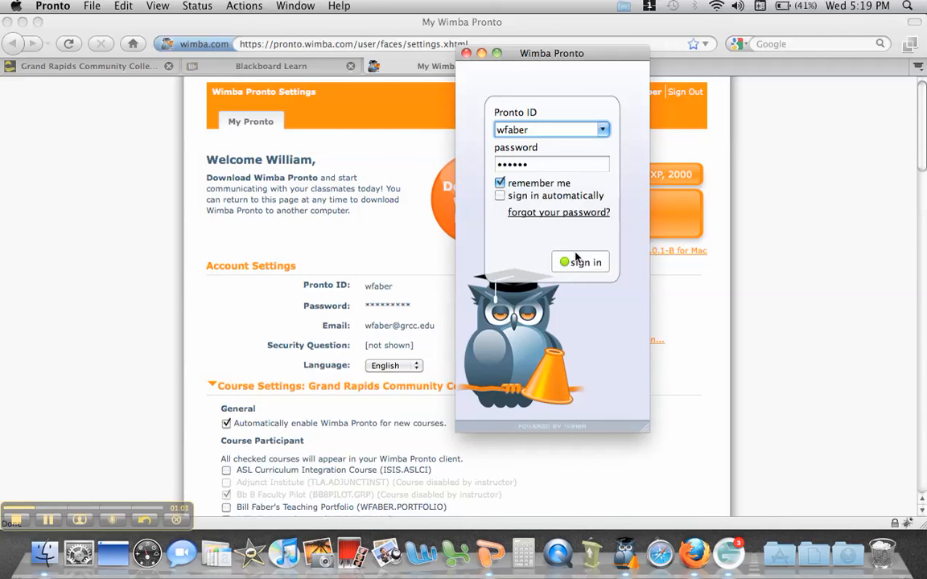
{"action": "left_click", "coordinate": [579, 261]}
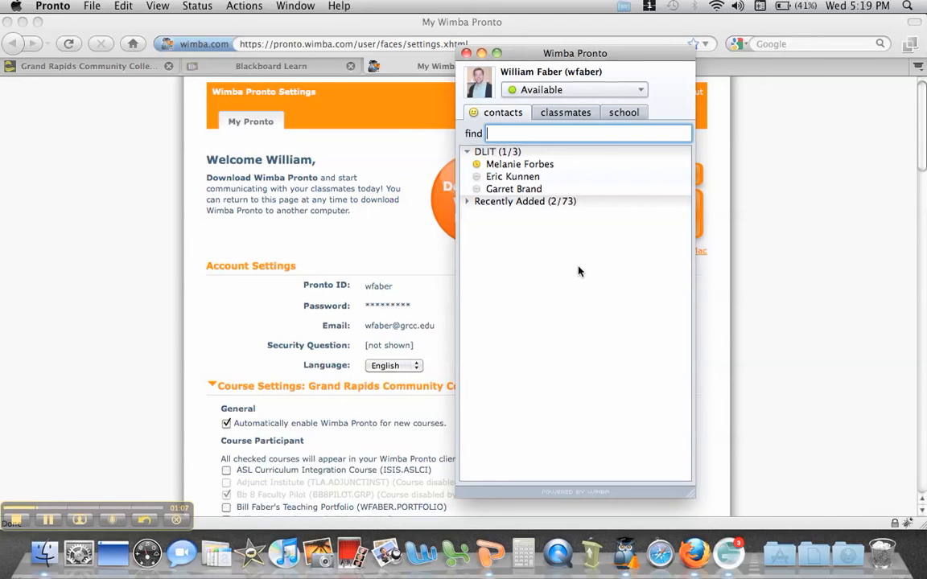
{"action": "mouse_move", "coordinate": [304, 277]}
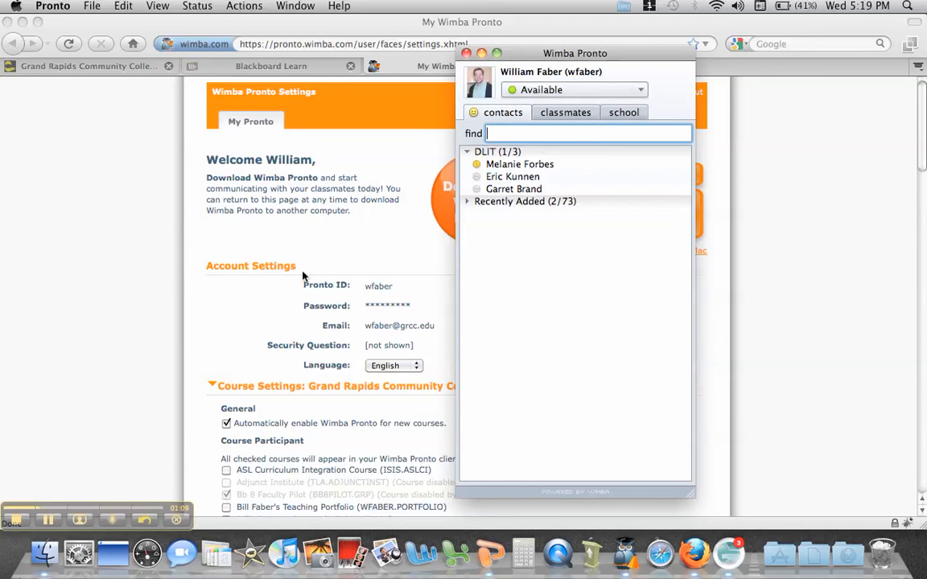
{"action": "mouse_move", "coordinate": [53, 7]}
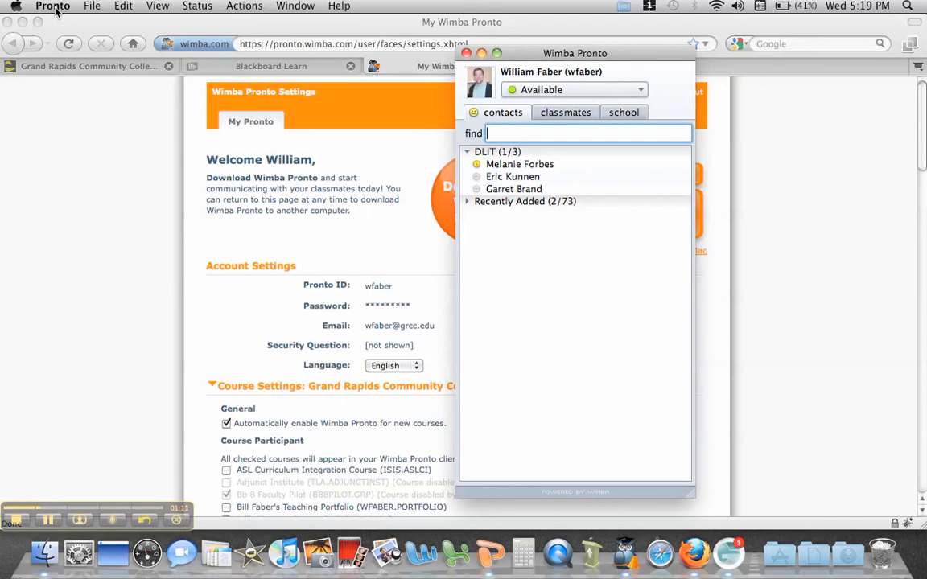
Step: Bring up Pronto's Preferences window on the General tab
{"action": "left_click", "coordinate": [52, 6]}
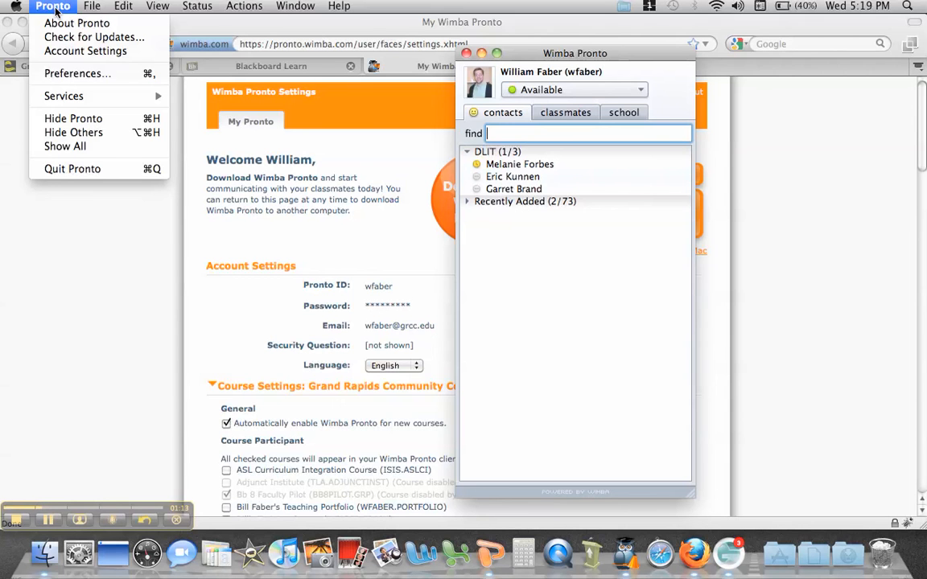
{"action": "mouse_move", "coordinate": [77, 74]}
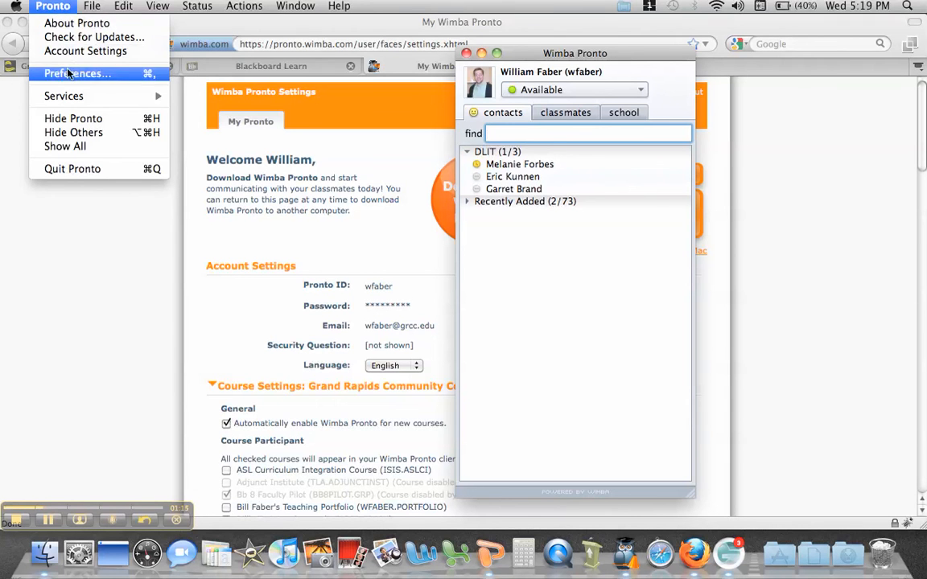
{"action": "left_click", "coordinate": [77, 74]}
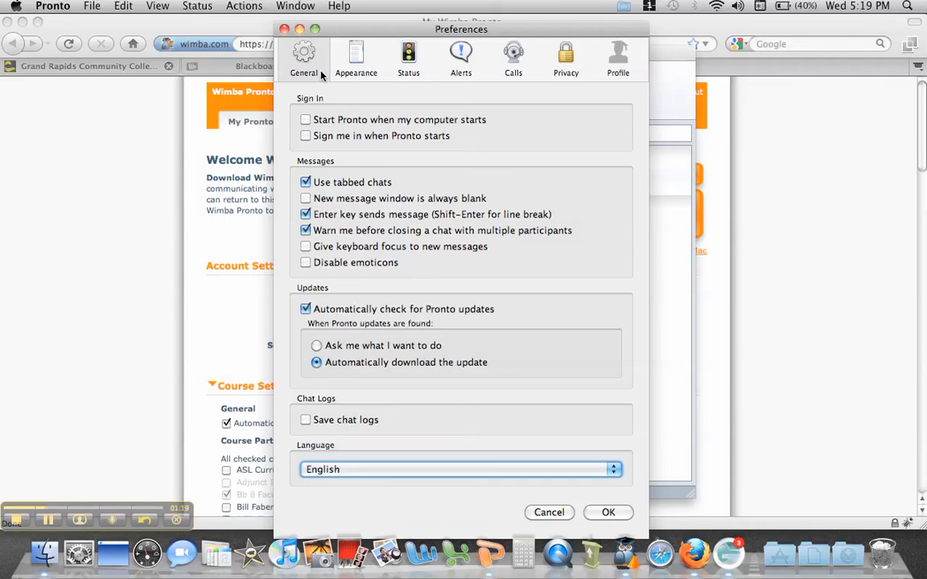
{"action": "mouse_move", "coordinate": [332, 123]}
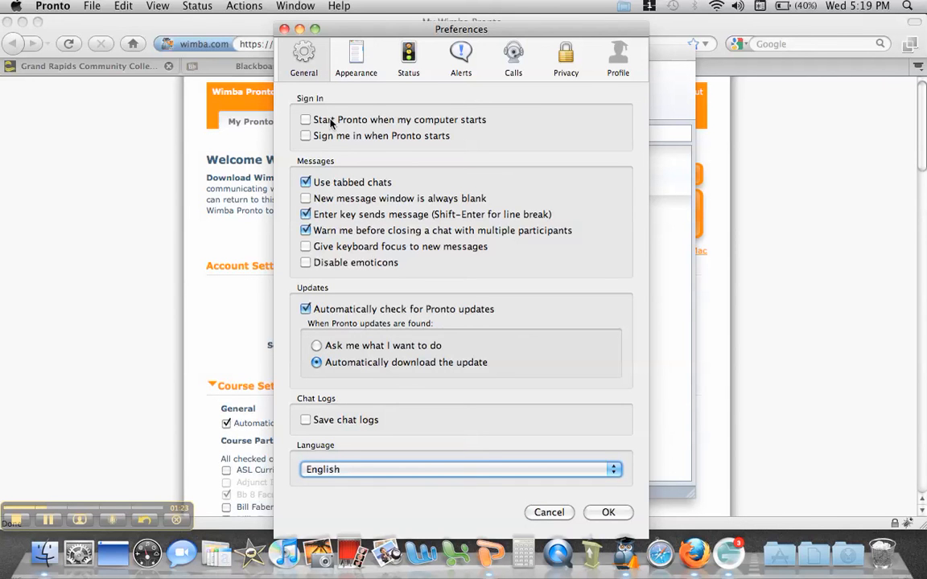
{"action": "mouse_move", "coordinate": [331, 139]}
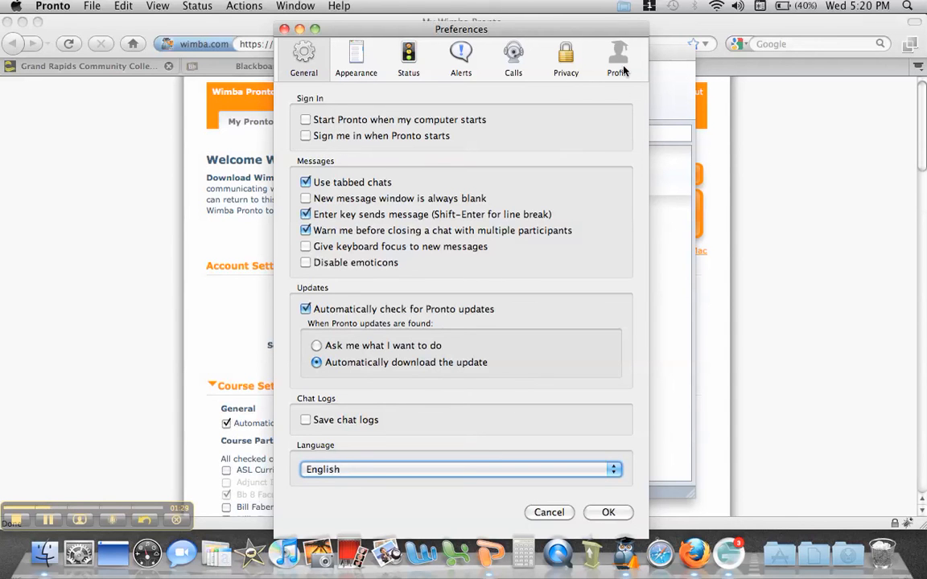
Step: Switch the Preferences to the Profile tab with picture, email, About Me and webpages
{"action": "left_click", "coordinate": [618, 56]}
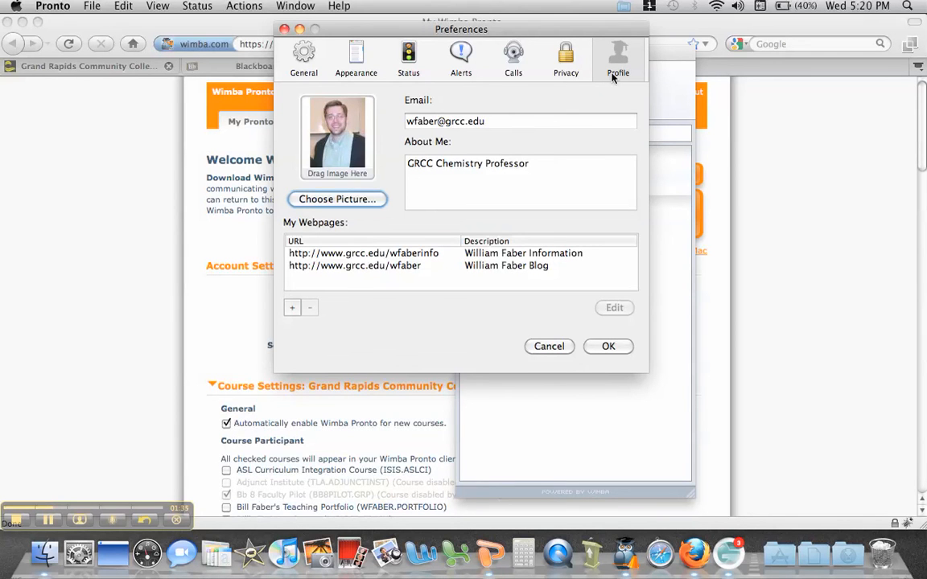
{"action": "mouse_move", "coordinate": [298, 333]}
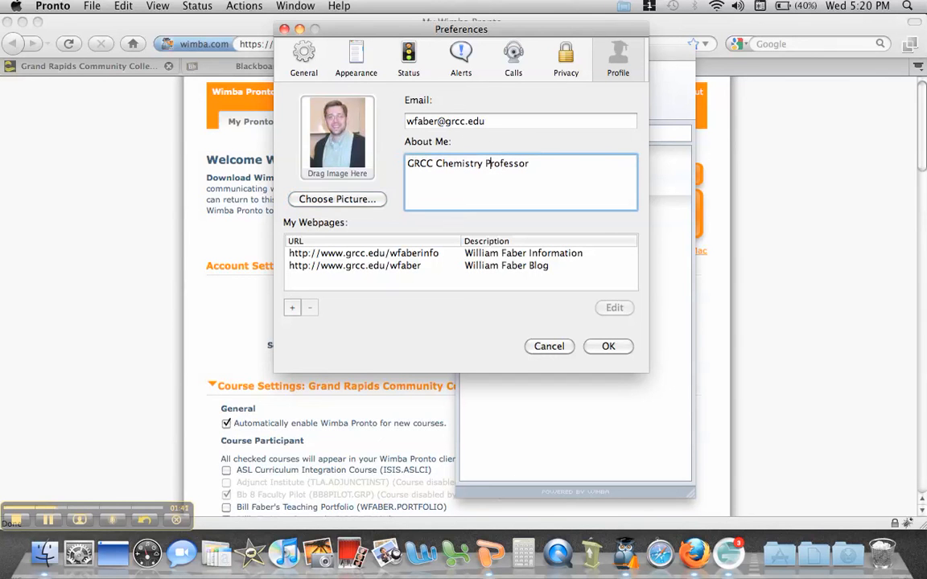
{"action": "mouse_move", "coordinate": [460, 259]}
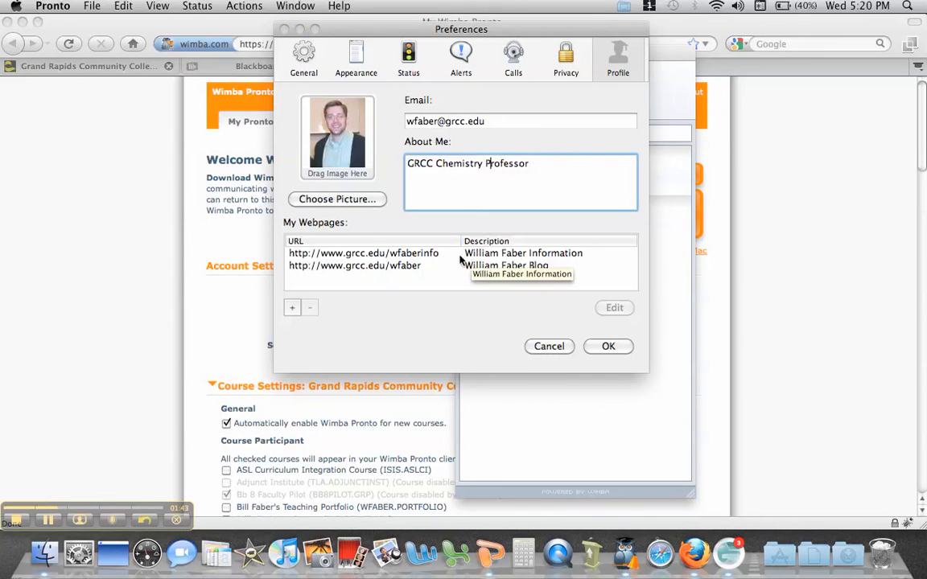
{"action": "mouse_move", "coordinate": [353, 184]}
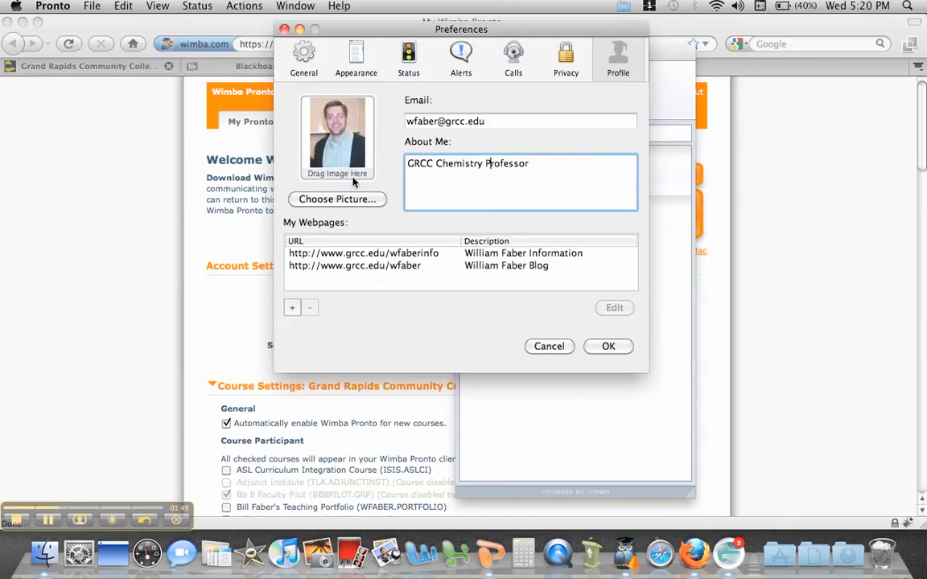
{"action": "mouse_move", "coordinate": [608, 359]}
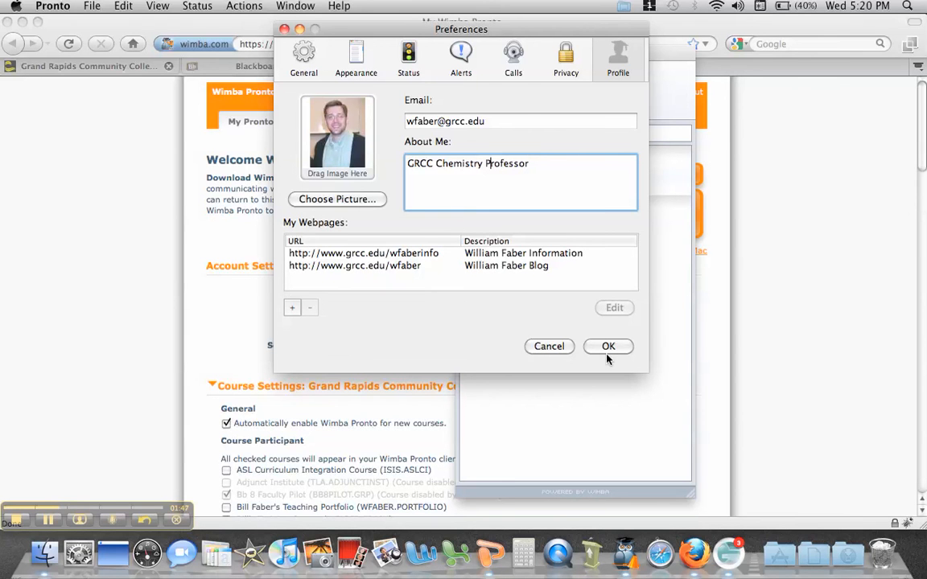
{"action": "left_click", "coordinate": [608, 346]}
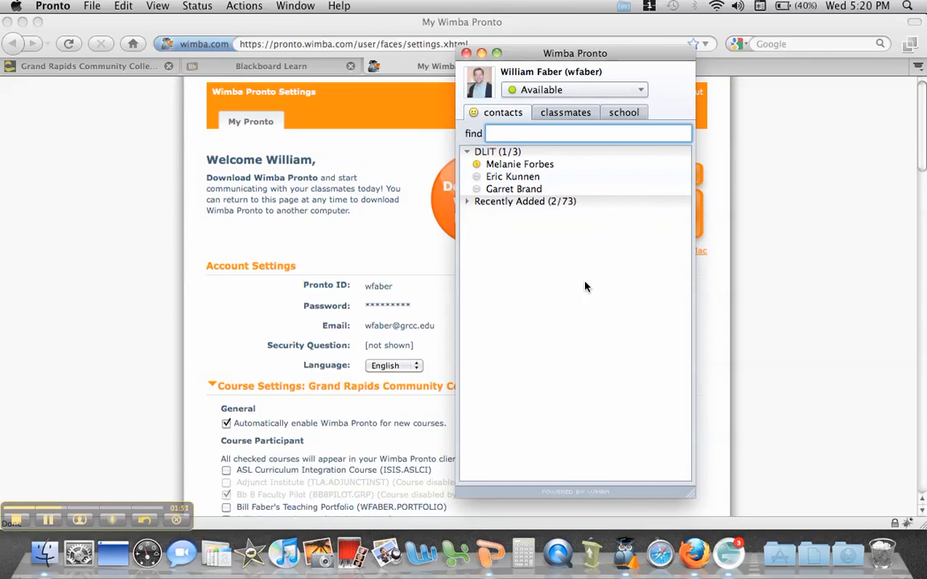
{"action": "double_click", "coordinate": [512, 175]}
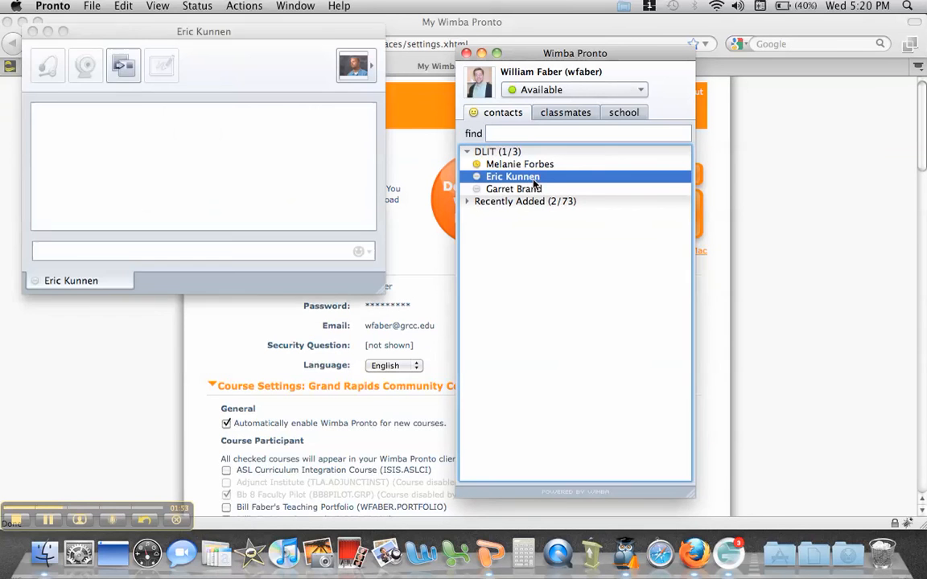
{"action": "mouse_move", "coordinate": [514, 188]}
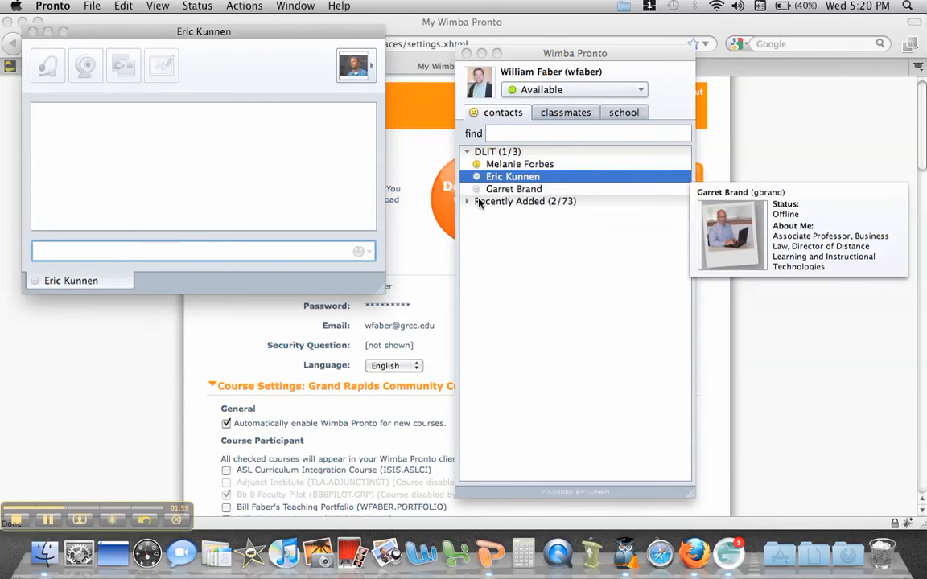
{"action": "mouse_move", "coordinate": [418, 269]}
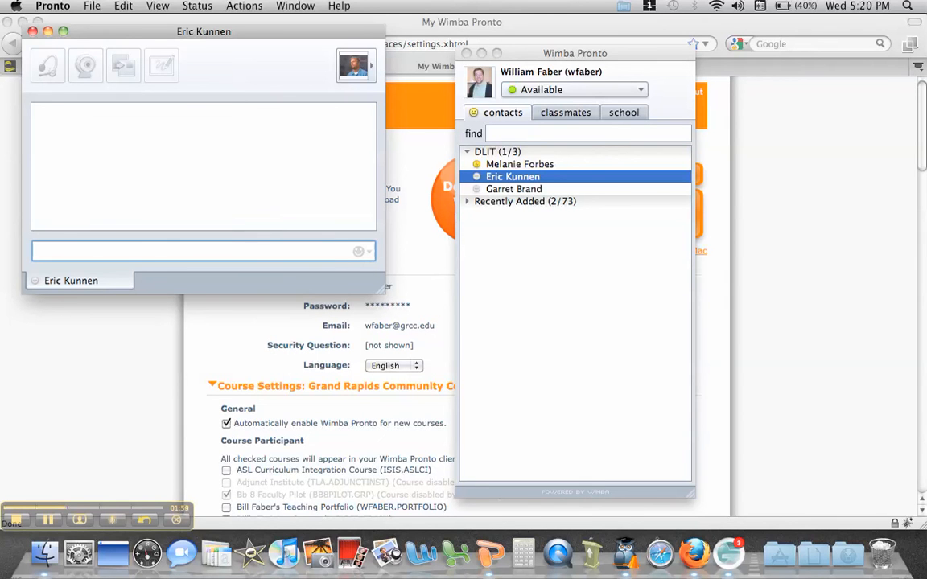
{"action": "type", "text": "how"}
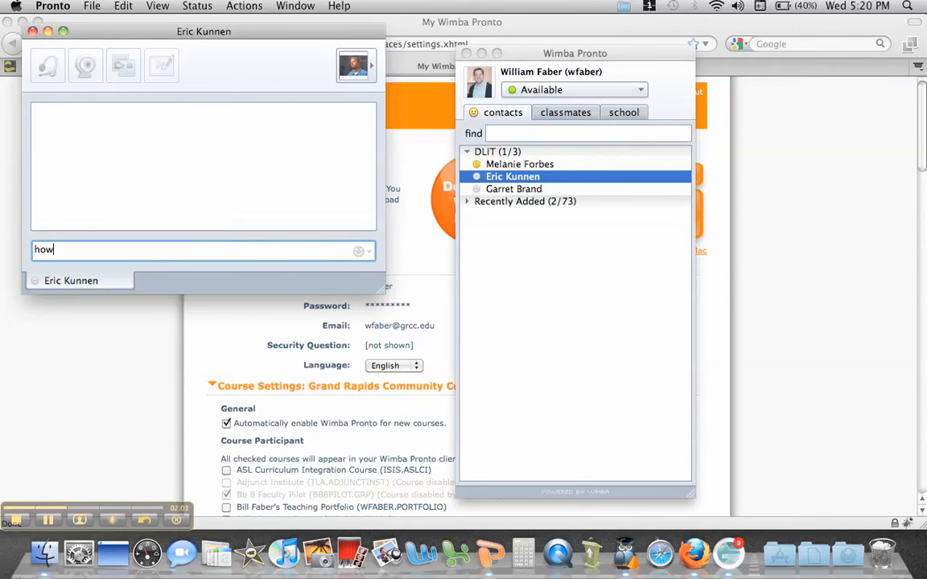
{"action": "type", "text": "are you"}
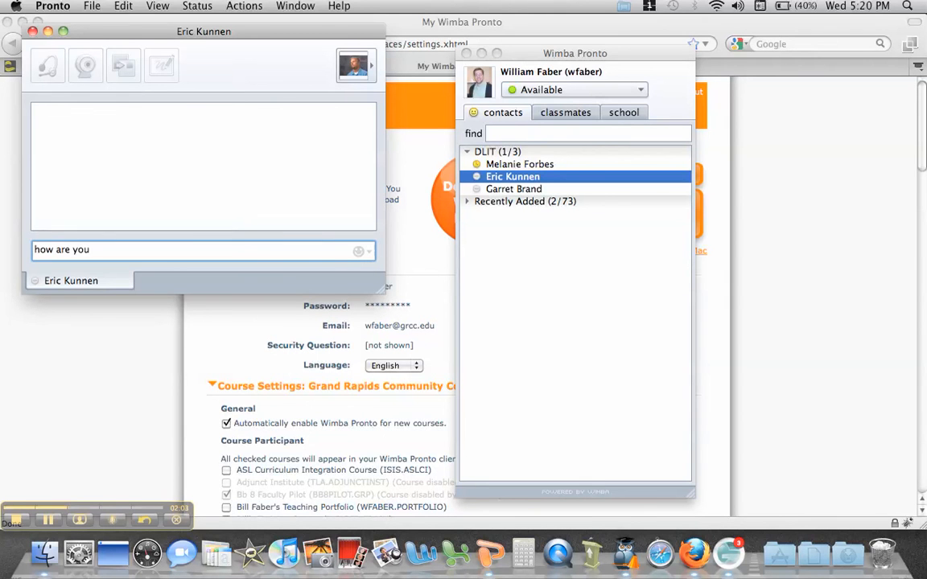
{"action": "type", "text": "?"}
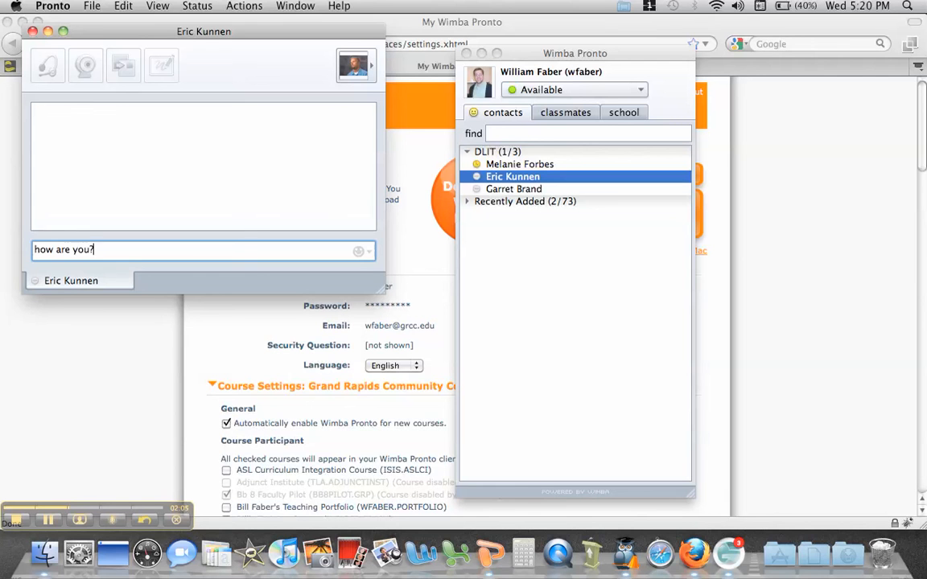
{"action": "key", "text": "Return"}
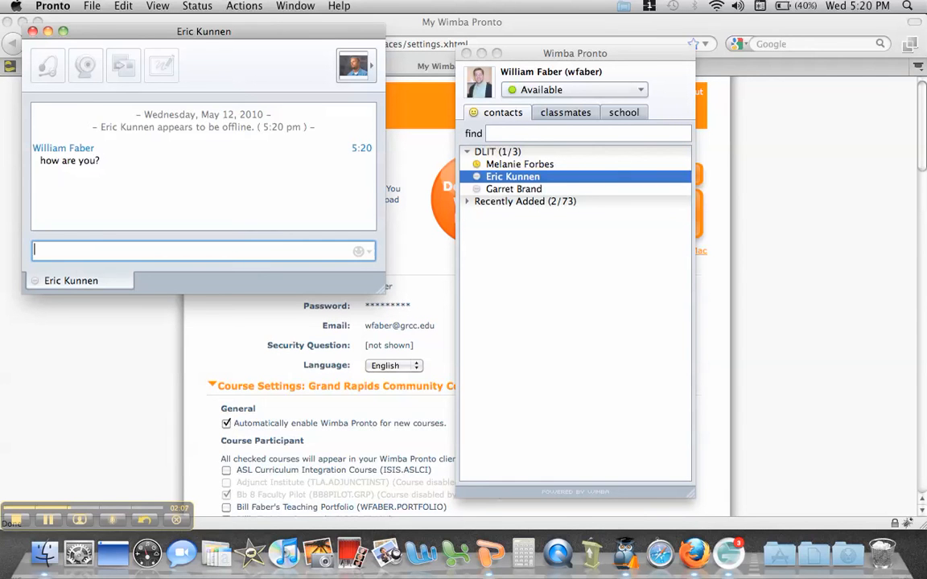